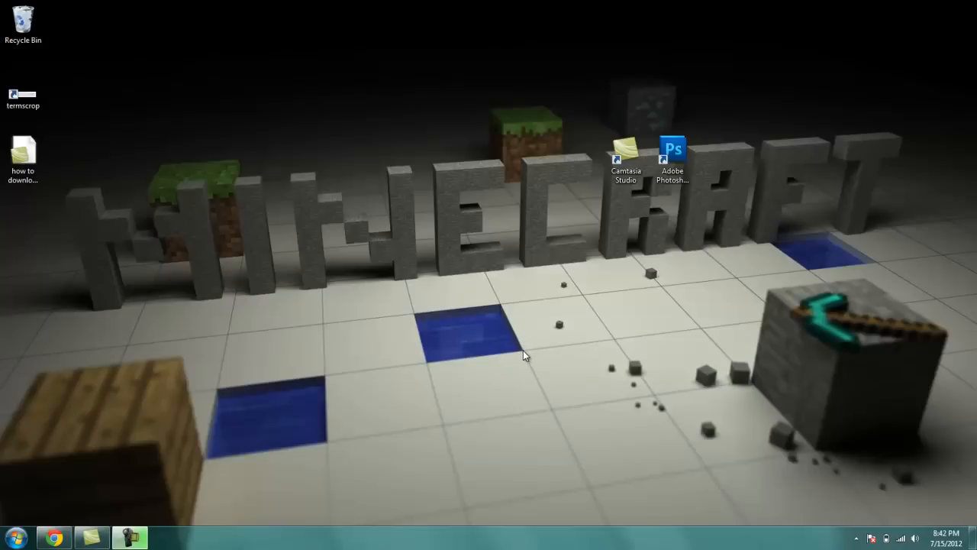
pyautogui.moveTo(531, 329)
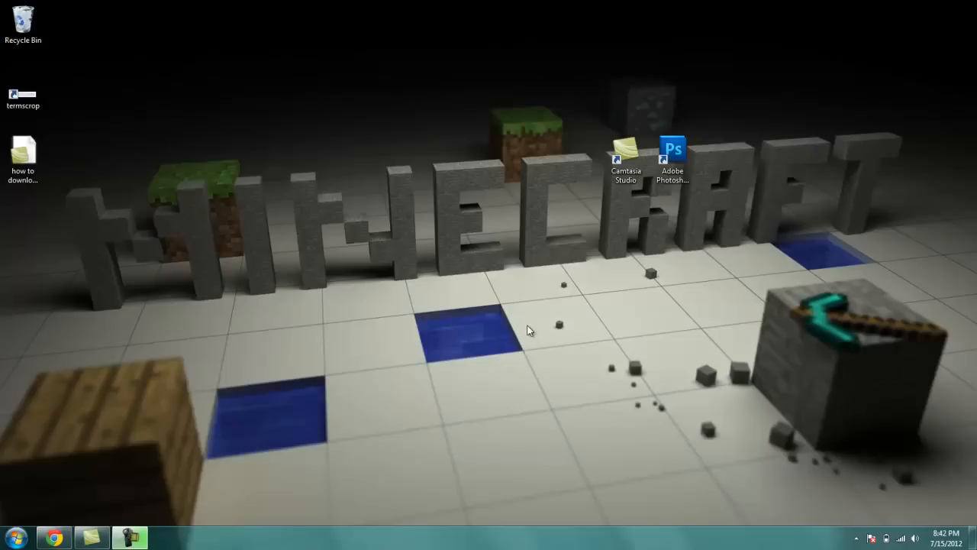
pyautogui.moveTo(526, 352)
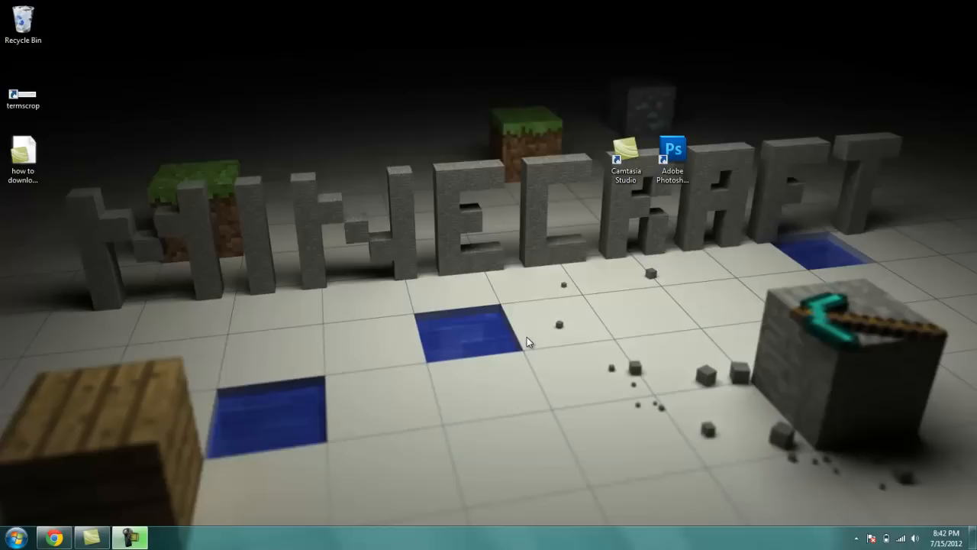
pyautogui.moveTo(503, 310)
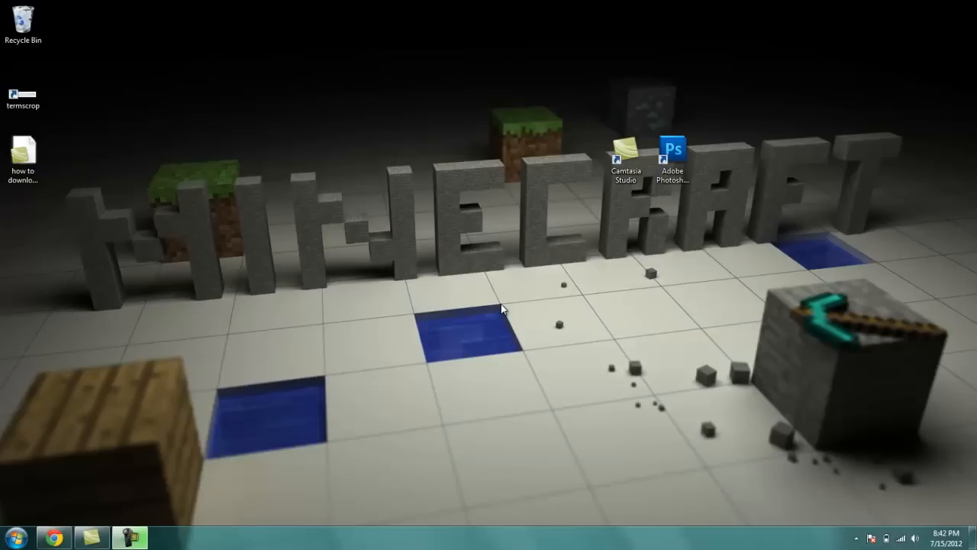
pyautogui.moveTo(510, 286)
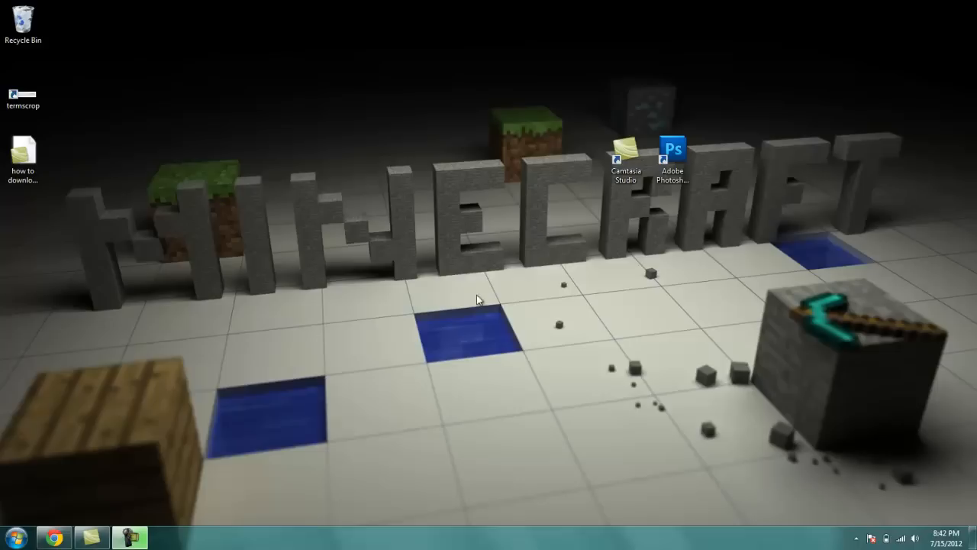
pyautogui.moveTo(69, 381)
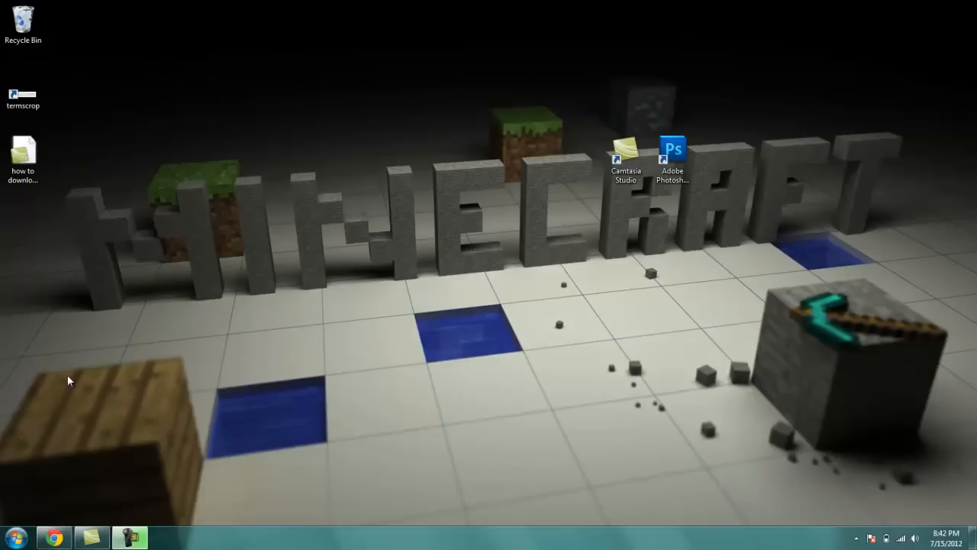
# Search the Start Menu for %appdata%
pyautogui.click(12, 536)
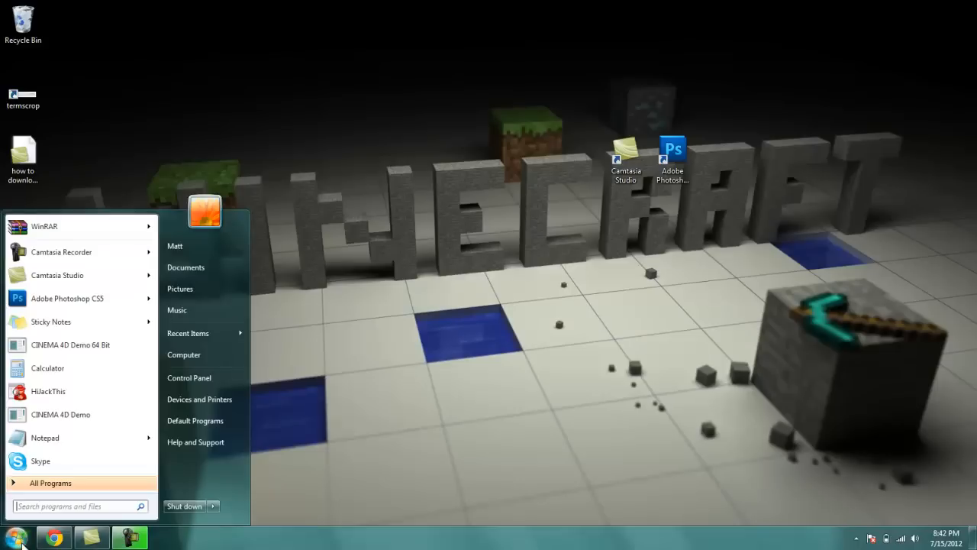
pyautogui.write('%')
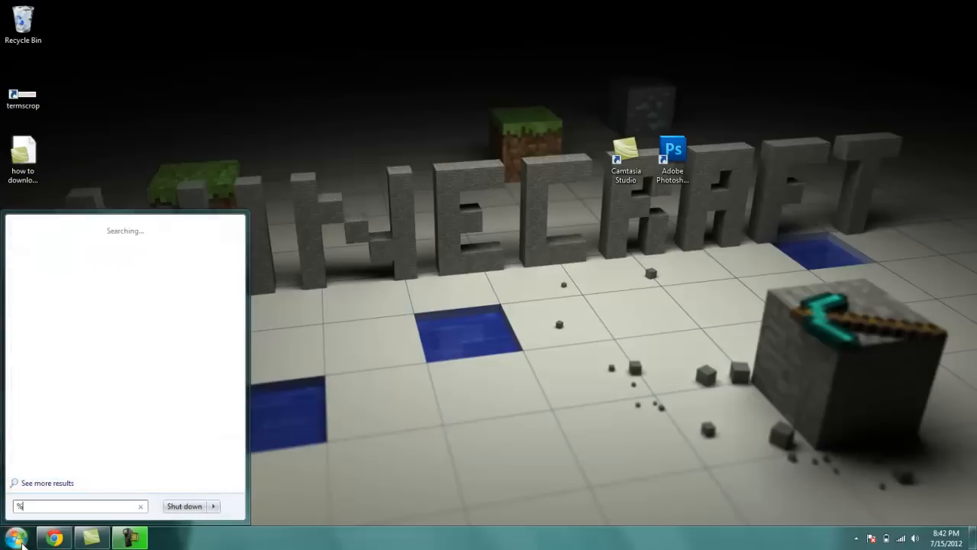
pyautogui.write('appdata%')
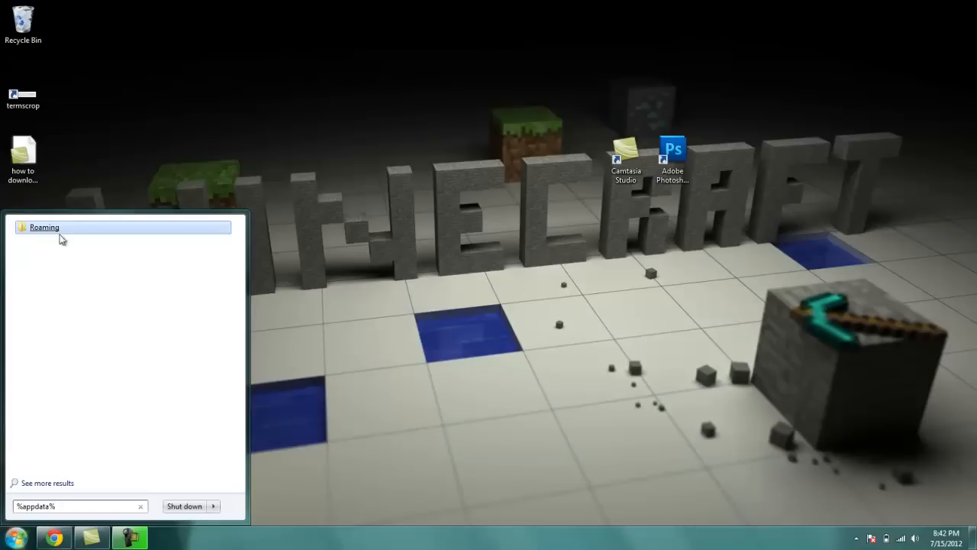
pyautogui.moveTo(171, 342)
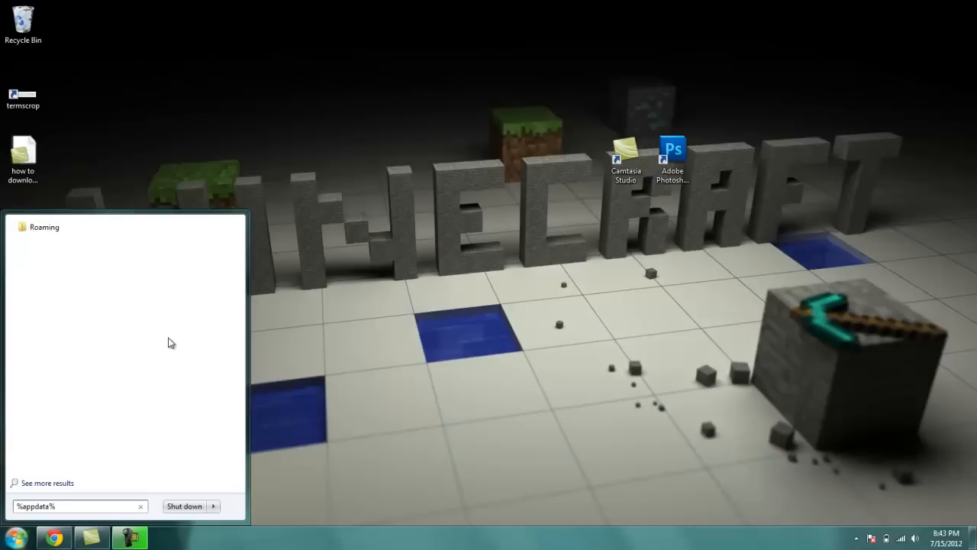
# Open the Roaming result in Explorer and enter the .minecraft folder
pyautogui.click(43, 227)
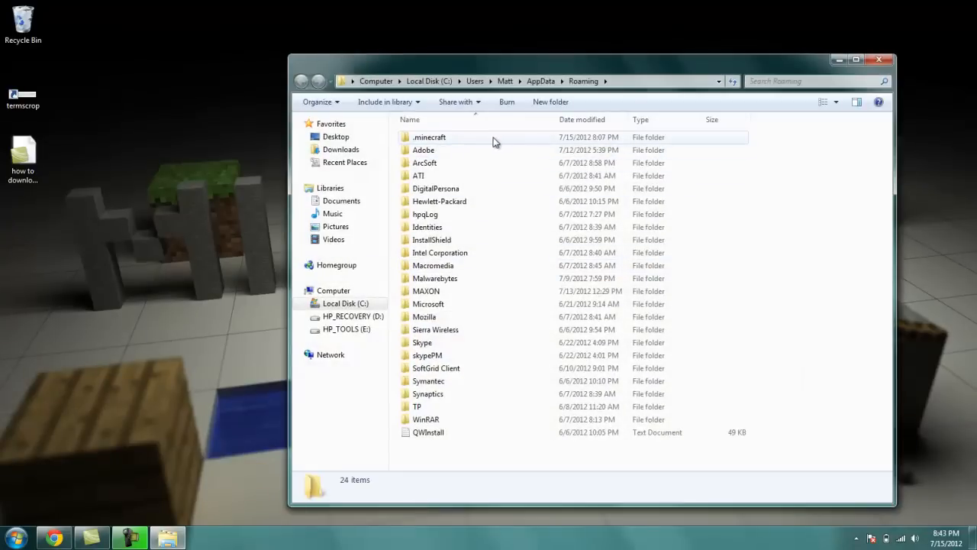
pyautogui.doubleClick(429, 137)
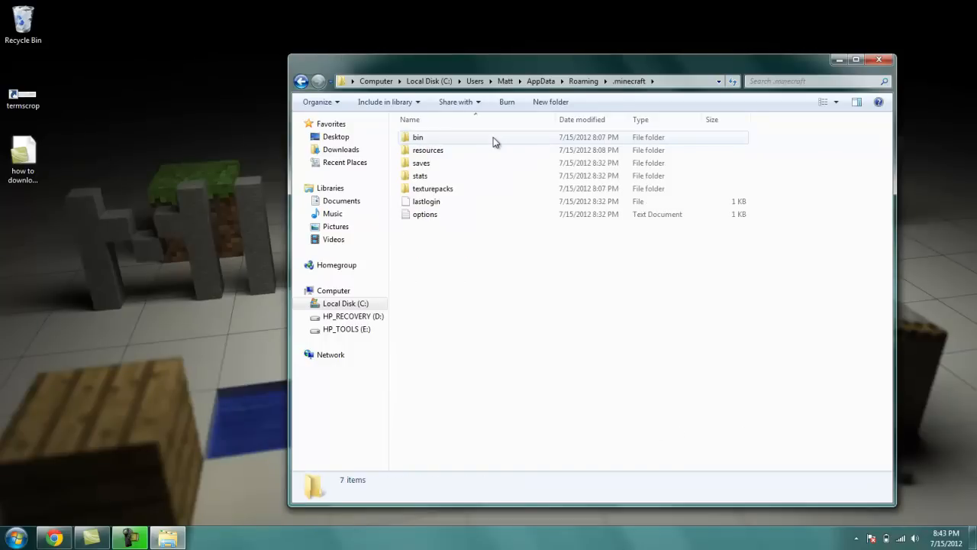
pyautogui.moveTo(468, 140)
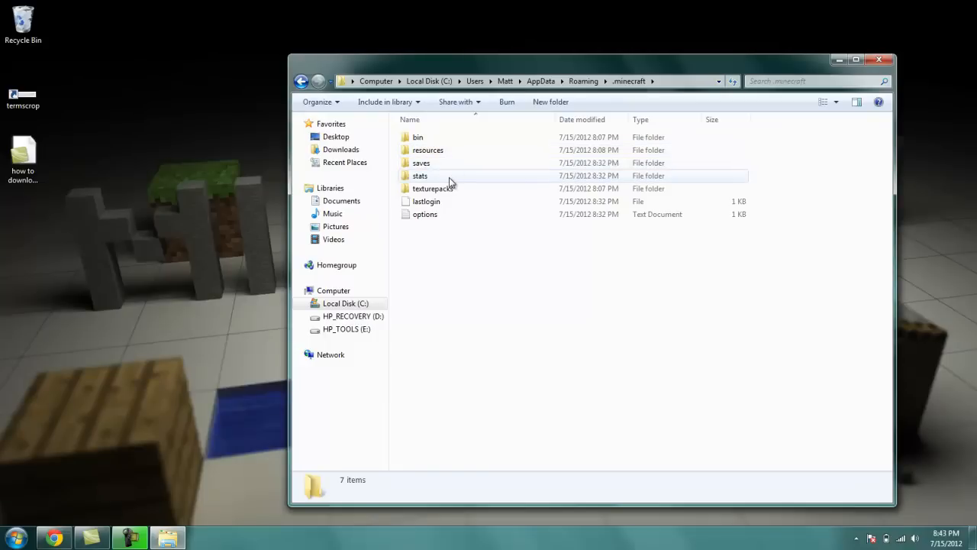
pyautogui.moveTo(456, 181)
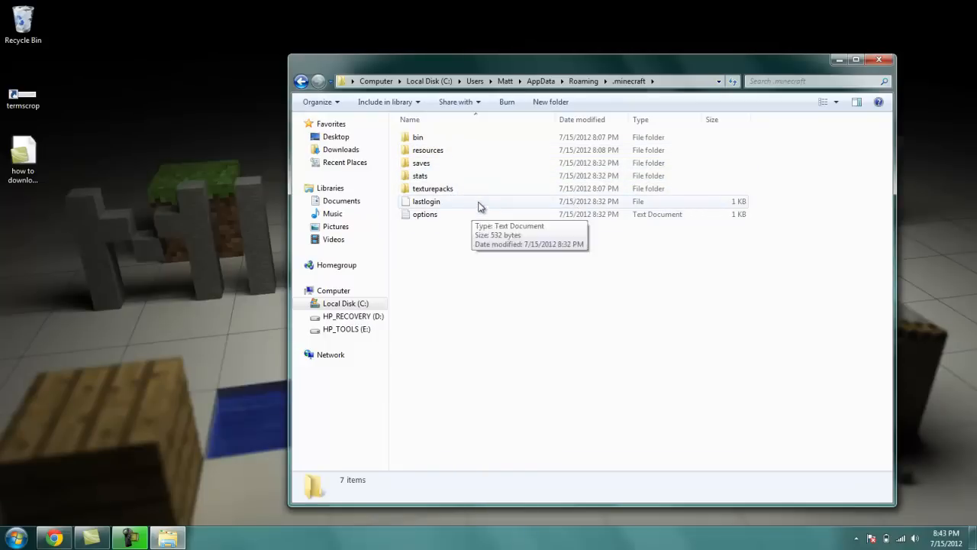
pyautogui.moveTo(461, 163)
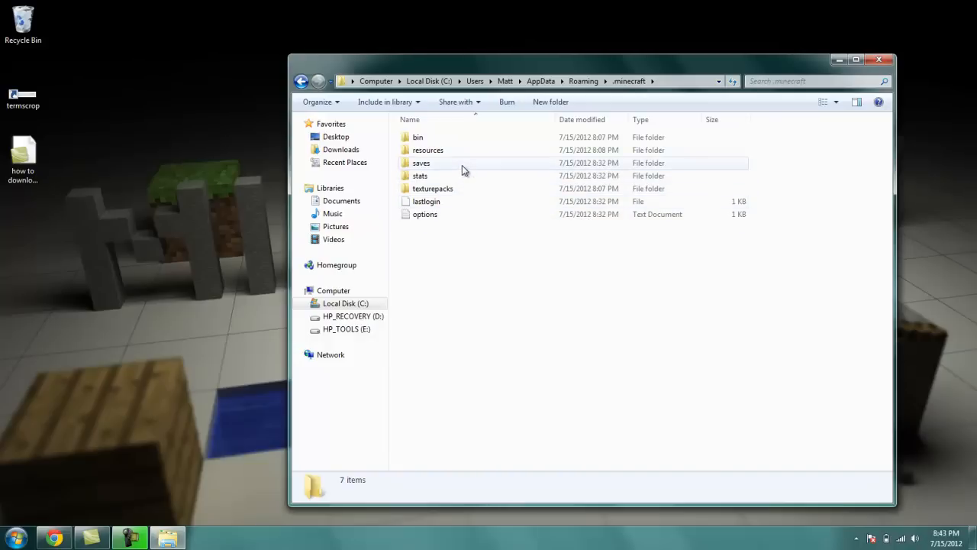
pyautogui.moveTo(466, 163)
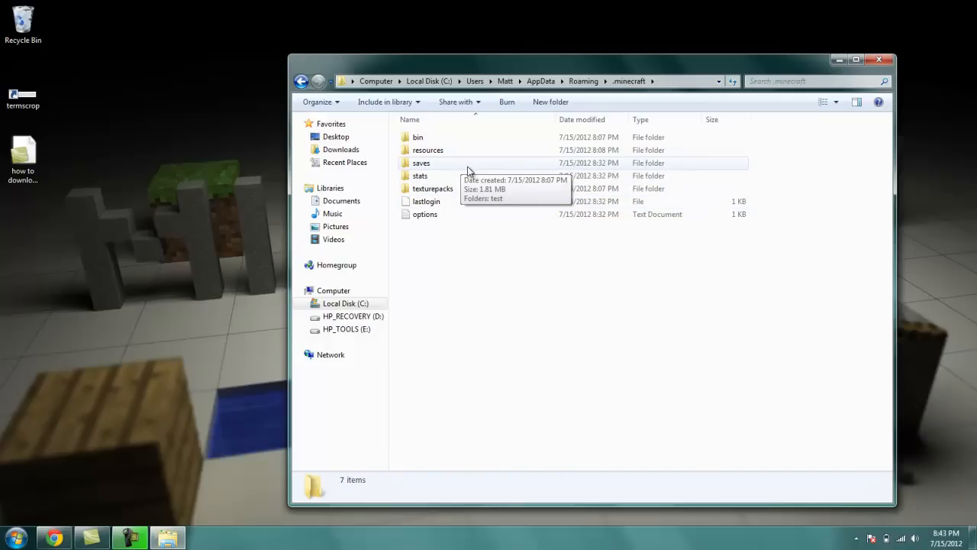
# Open the saves folder and select the 'test' world folder
pyautogui.doubleClick(421, 163)
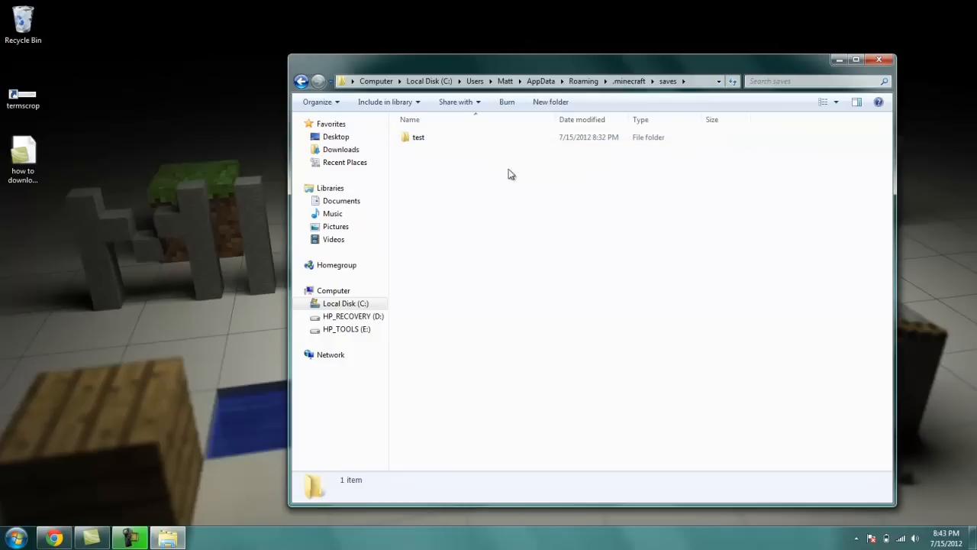
pyautogui.moveTo(492, 151)
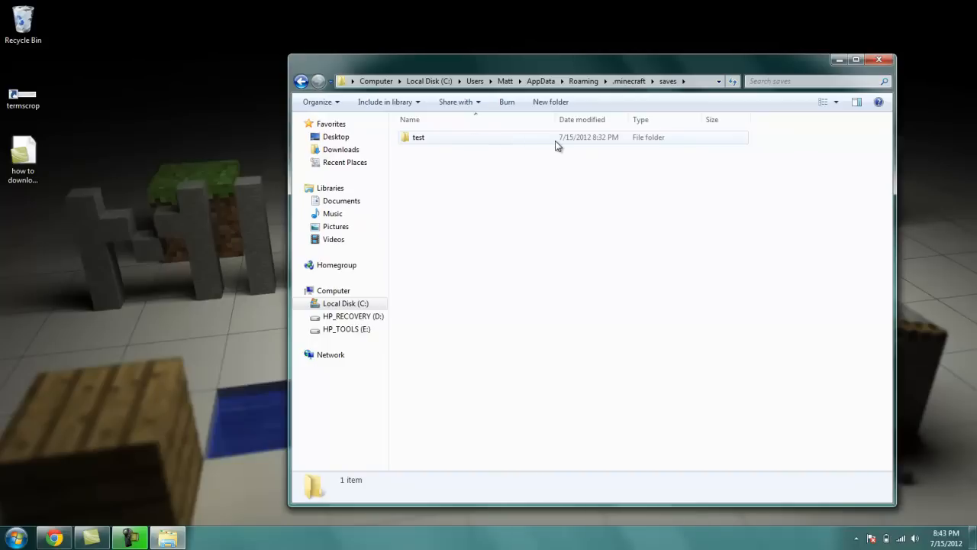
pyautogui.moveTo(460, 158)
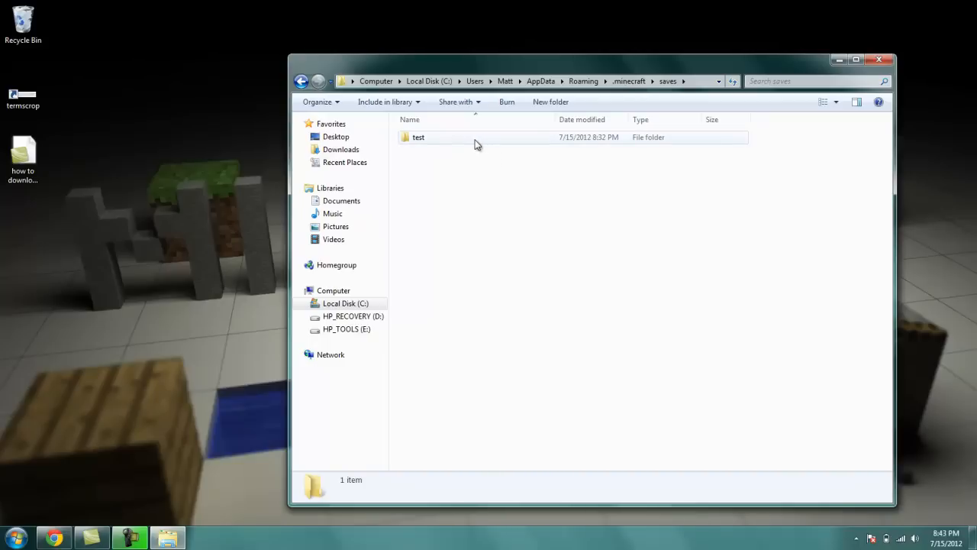
pyautogui.click(534, 181)
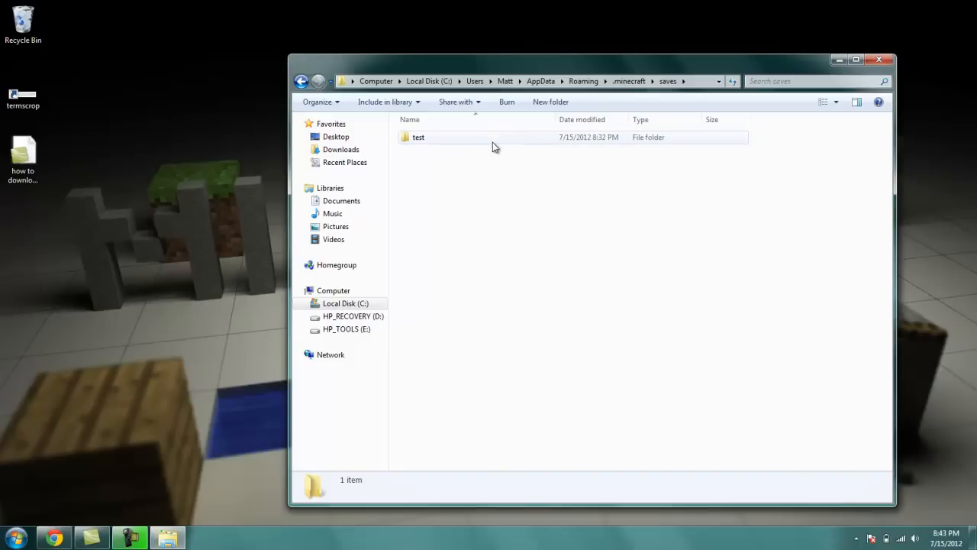
pyautogui.moveTo(494, 142)
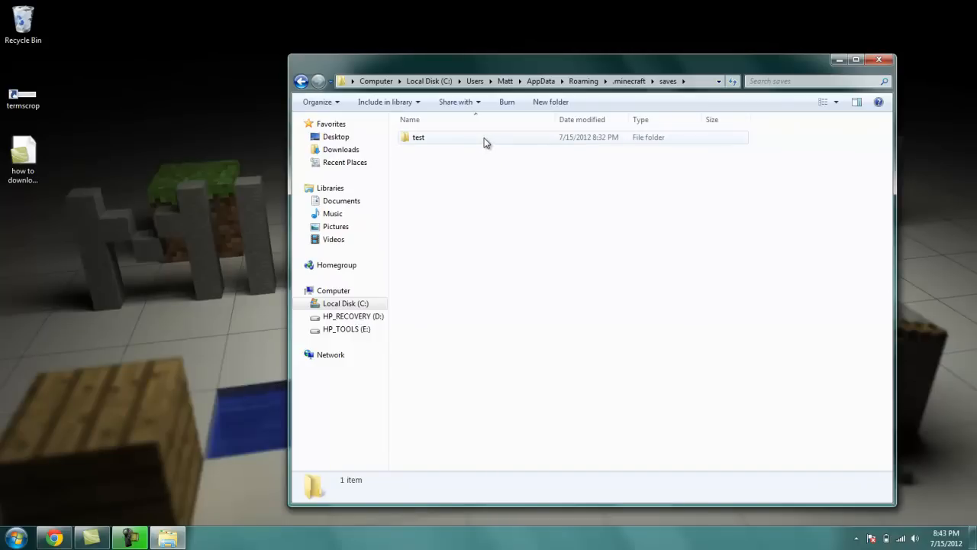
pyautogui.moveTo(496, 183)
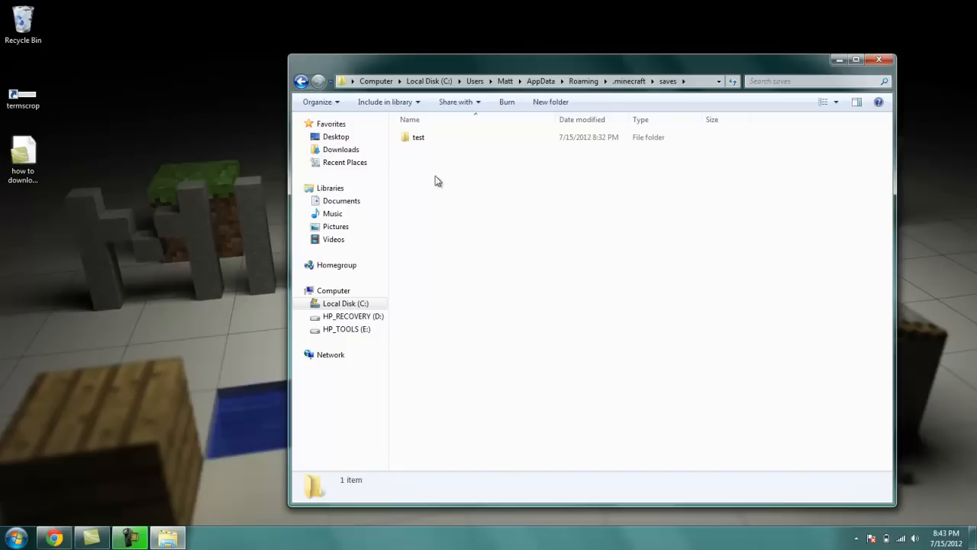
pyautogui.moveTo(400, 165)
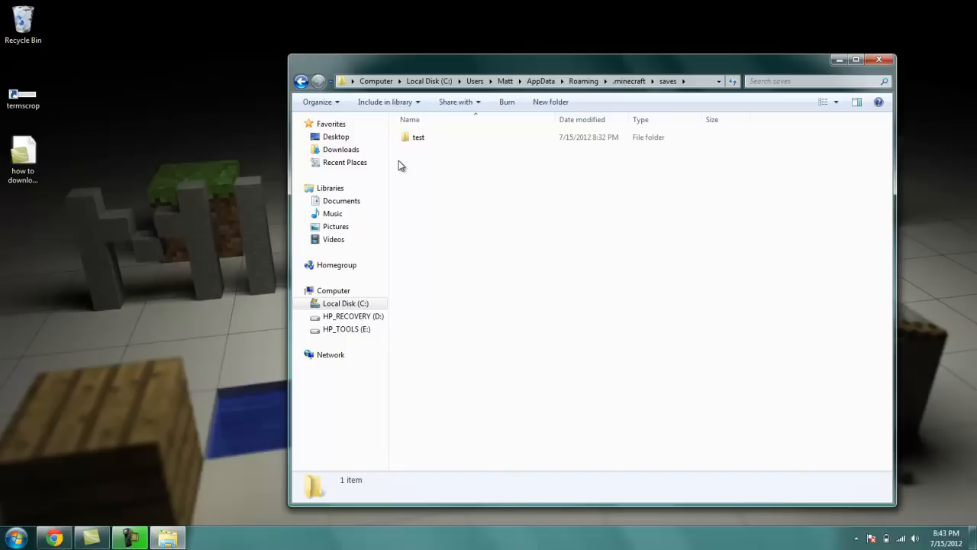
pyautogui.moveTo(693, 155)
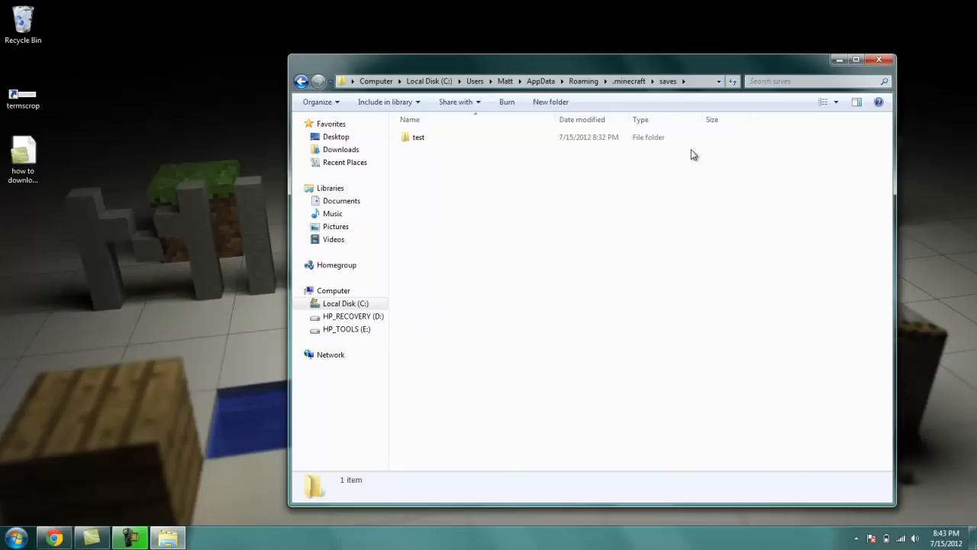
pyautogui.moveTo(599, 204)
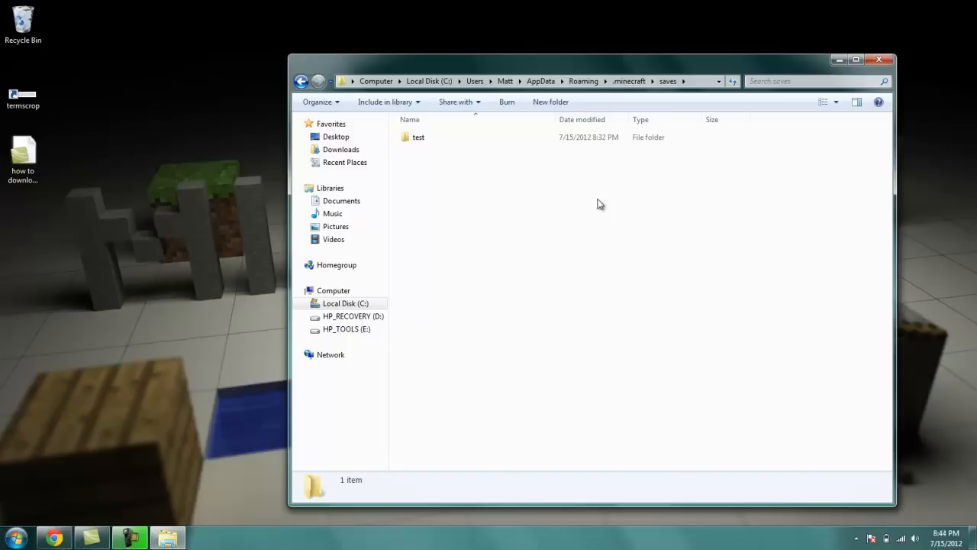
pyautogui.moveTo(482, 251)
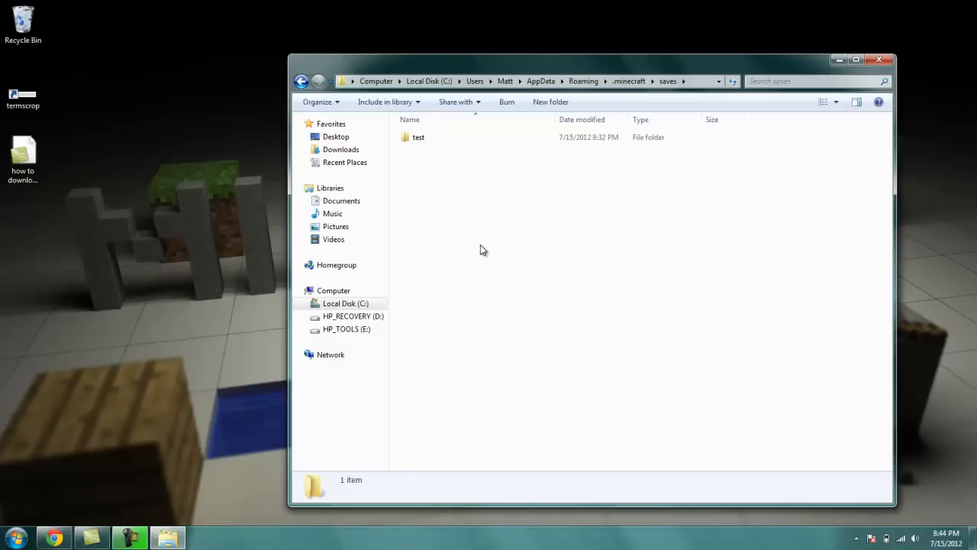